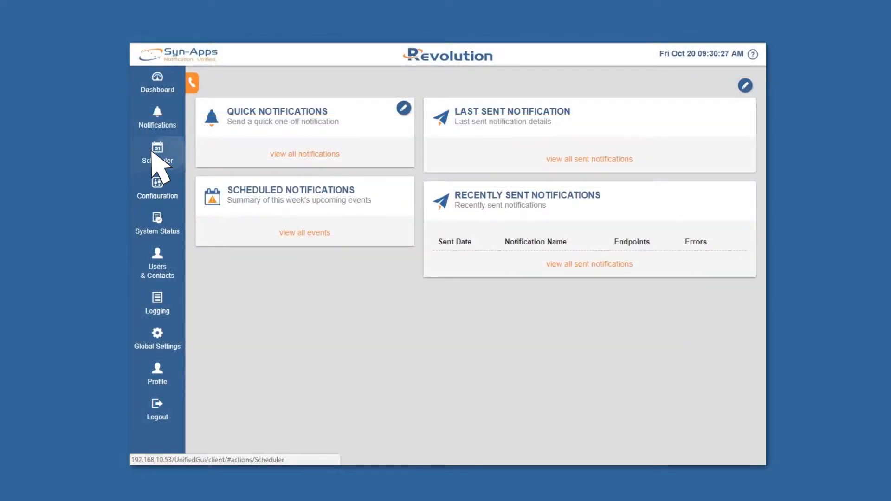
# - Create the Period 1 Bell event at 8:00 am from 10/23/2017 repeating Monday–Friday and save it
pyautogui.click(156, 152)
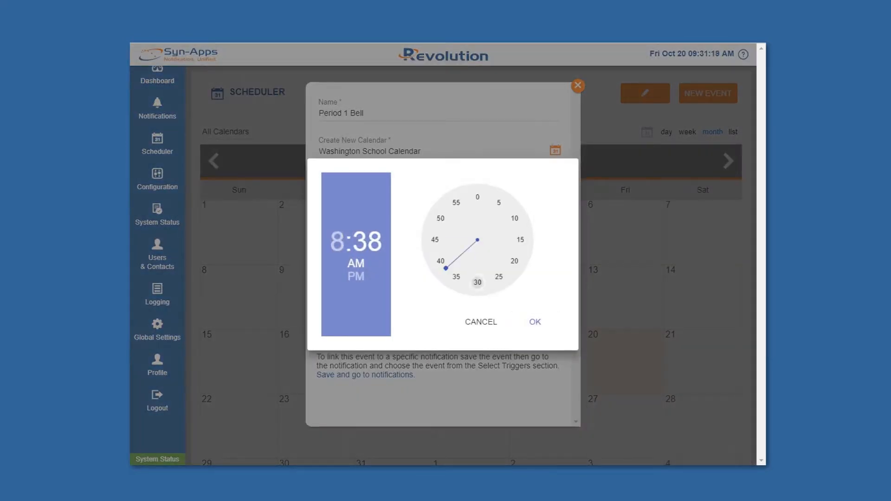
pyautogui.click(535, 323)
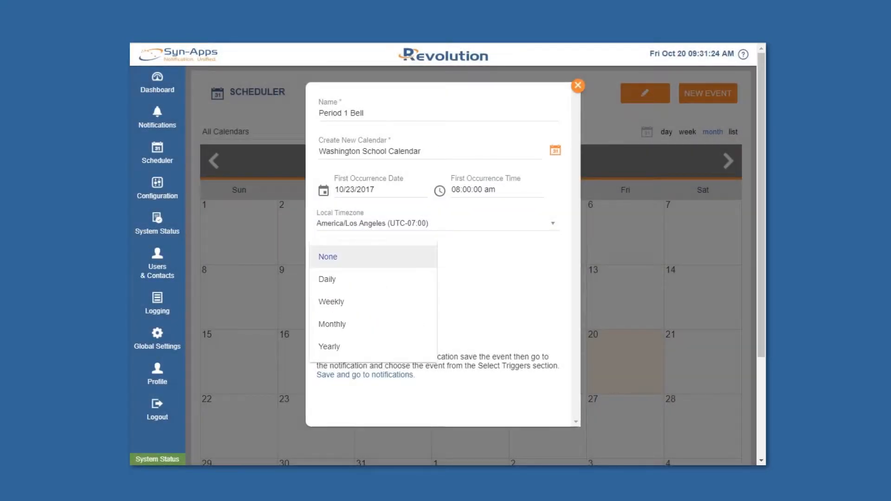
pyautogui.click(327, 279)
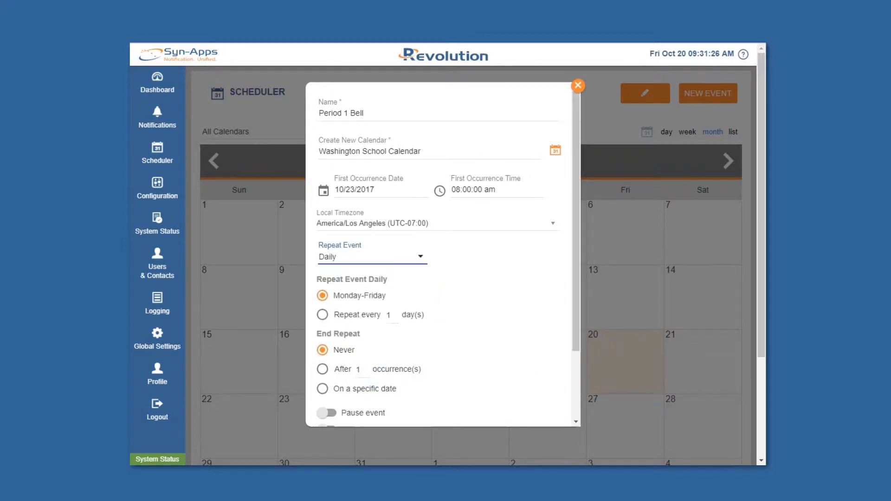
pyautogui.scroll(-3)
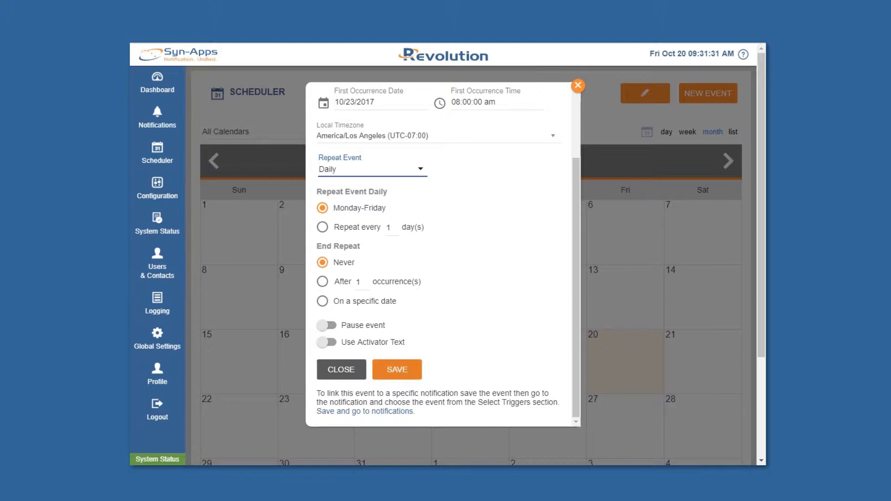
pyautogui.click(578, 86)
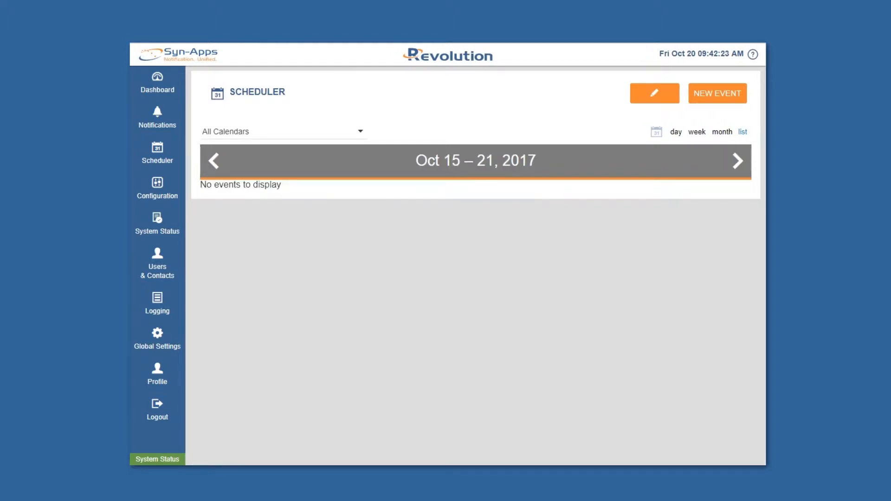
# - Advance the Scheduler list to the Oct 22–28, 2017 week of bell events
pyautogui.click(738, 161)
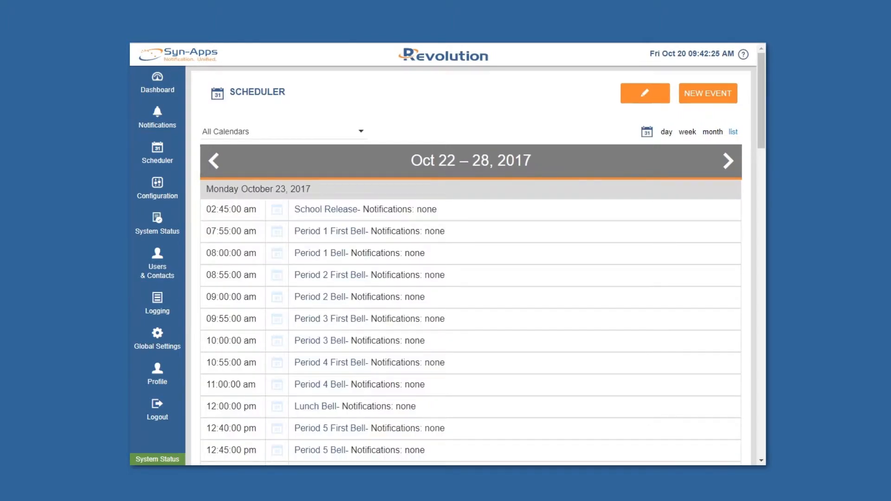
pyautogui.scroll(-3)
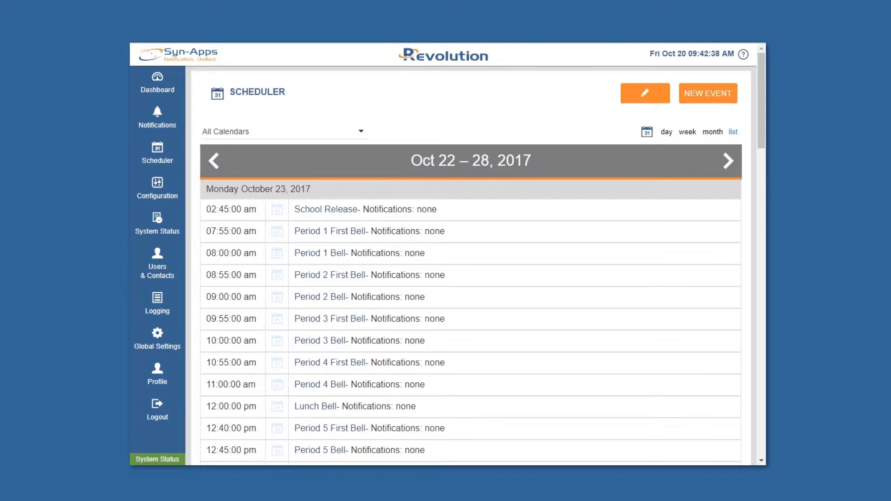
pyautogui.moveTo(157, 83)
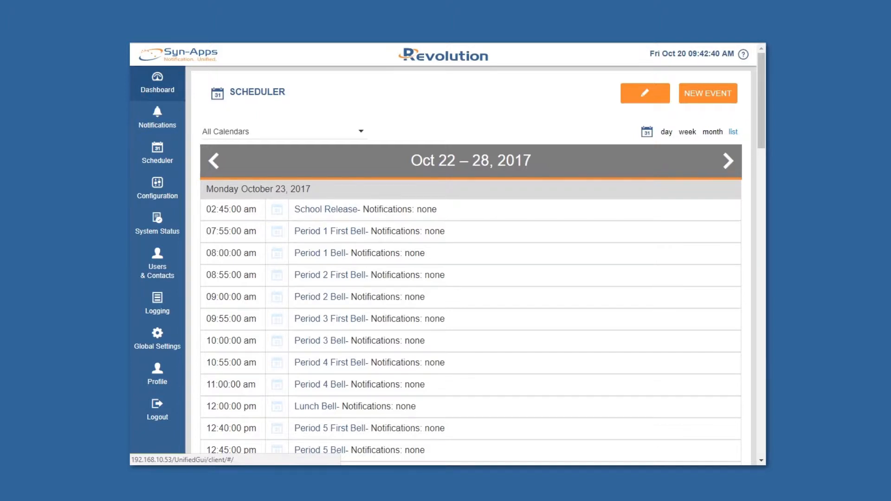
pyautogui.moveTo(455, 119)
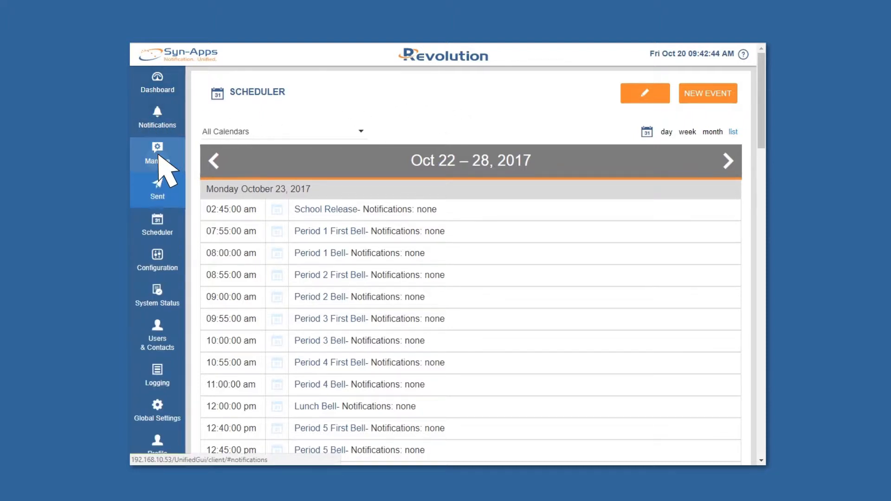
# - Create a new notification named 'School Bell Notification' from the Manage list
pyautogui.click(156, 154)
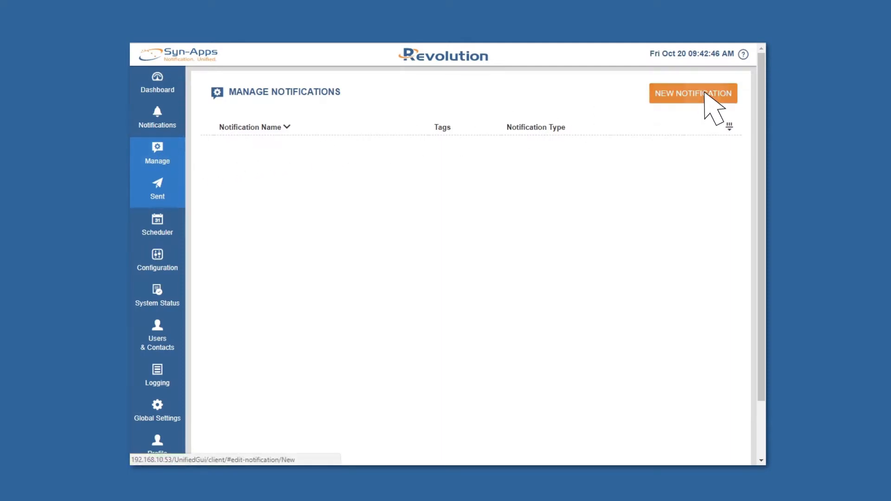
pyautogui.click(692, 94)
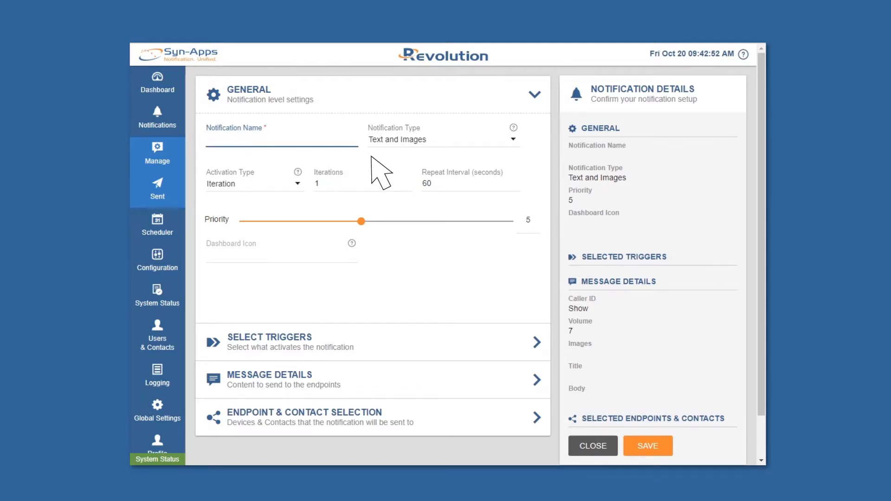
pyautogui.click(255, 139)
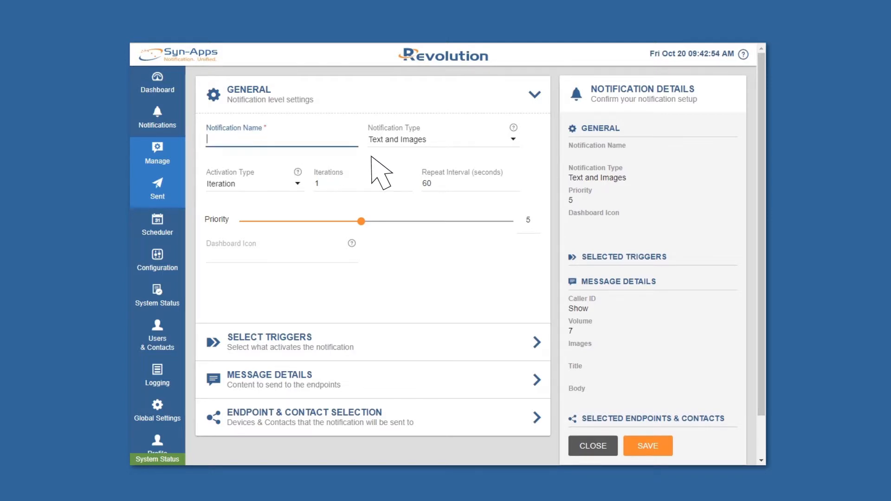
pyautogui.write('School Bell')
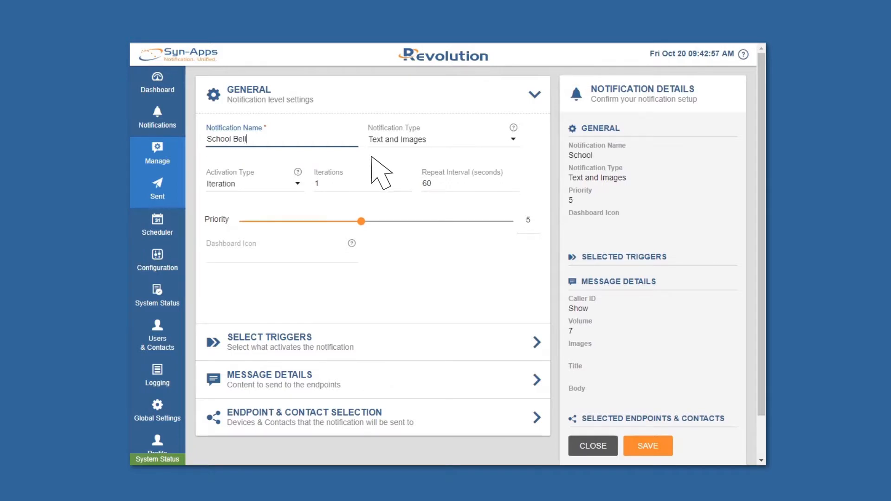
pyautogui.write('Notification')
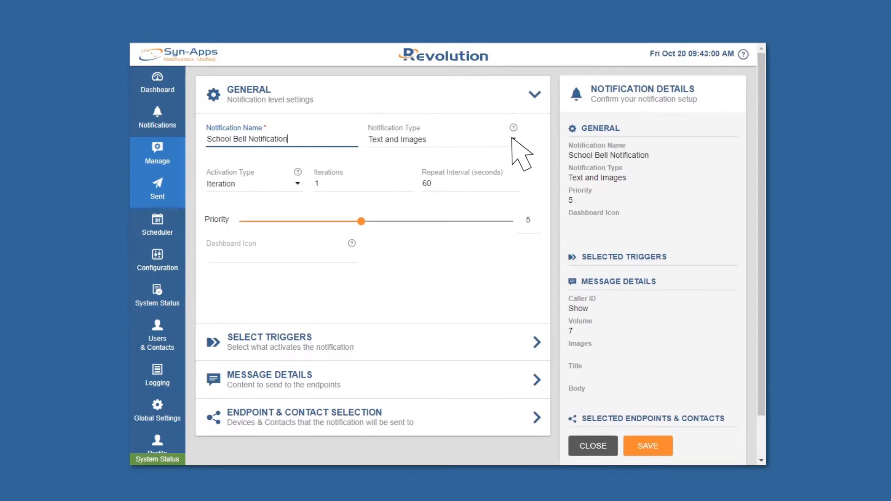
# - Set the type to Stored Audio and use bell_bw.svg as the dashboard icon
pyautogui.click(443, 139)
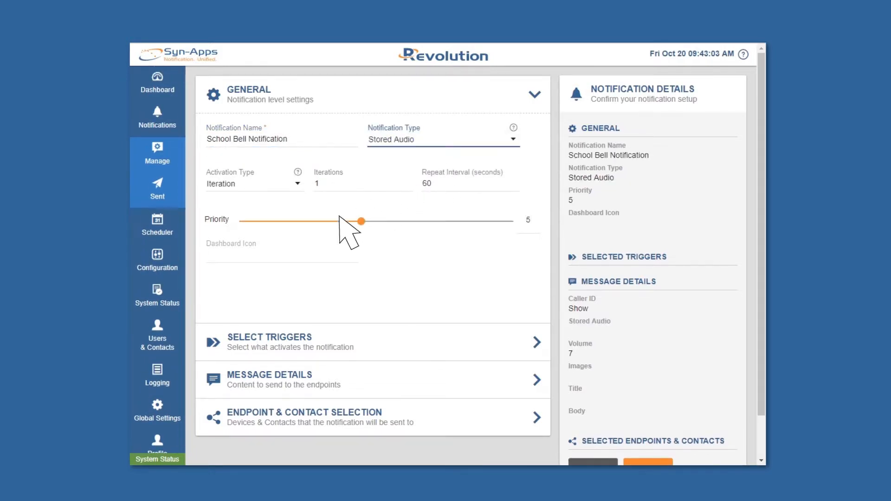
pyautogui.click(281, 256)
pyautogui.write('bell_bw.svg')
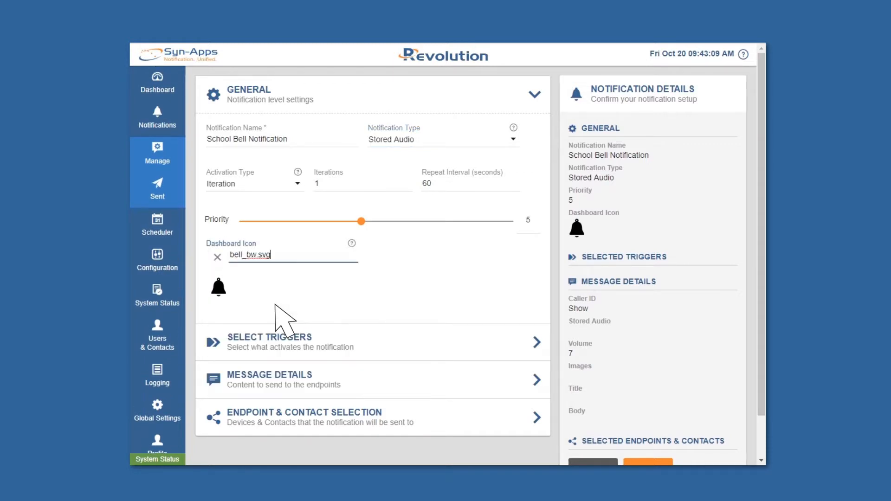
# - Set the trigger to Scheduler using the Washington School Calendar for all events
pyautogui.click(269, 342)
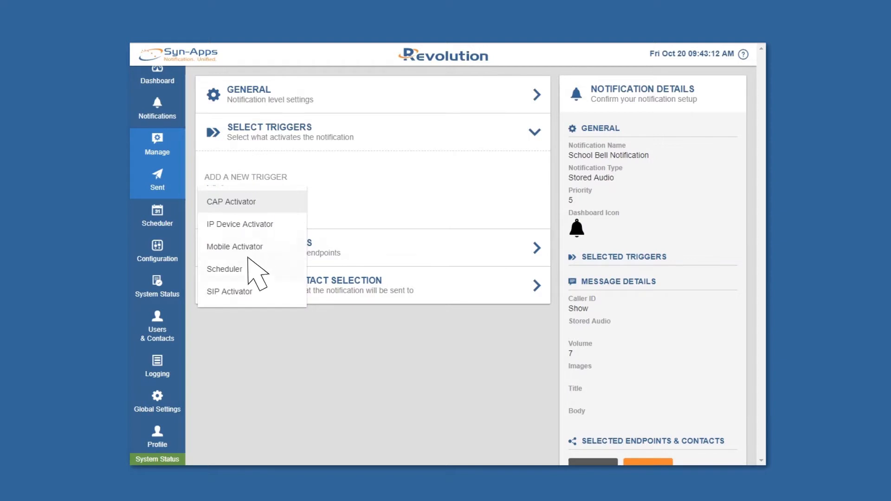
pyautogui.click(224, 269)
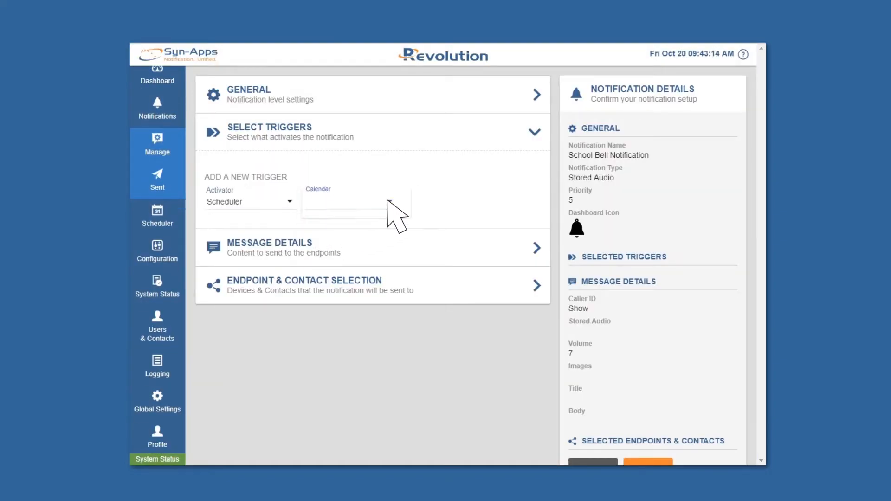
pyautogui.click(352, 202)
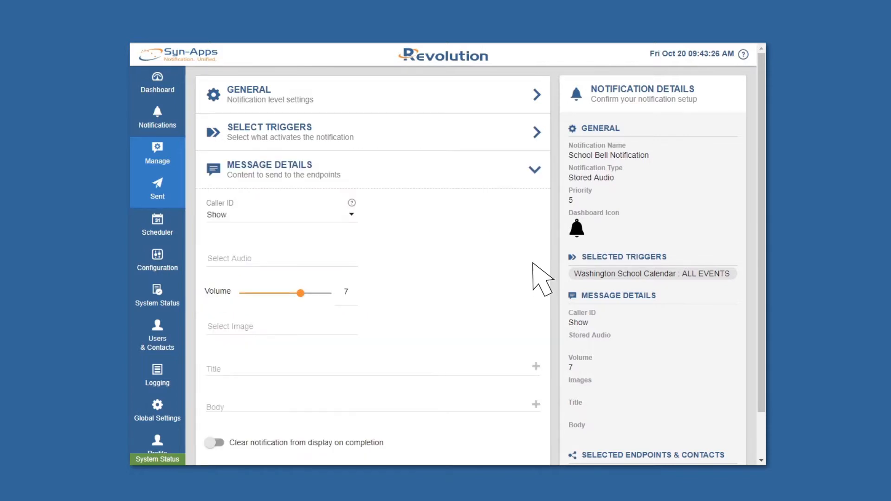
# - Choose School-Bell-Medium.mp3 as the audio and bell_full.png as the image
pyautogui.click(255, 258)
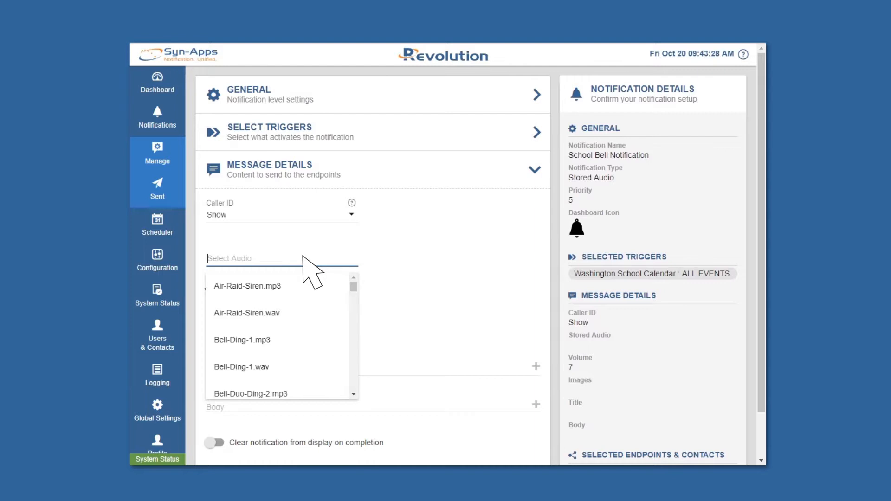
pyautogui.write('sc')
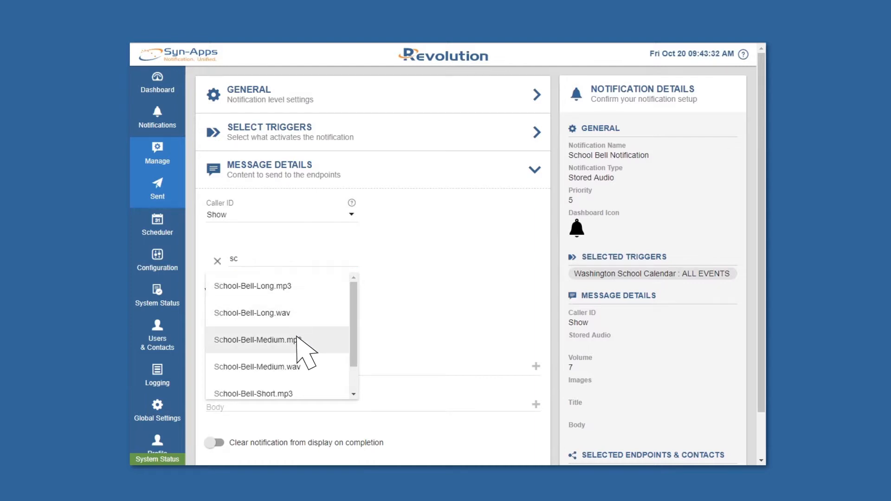
pyautogui.click(254, 339)
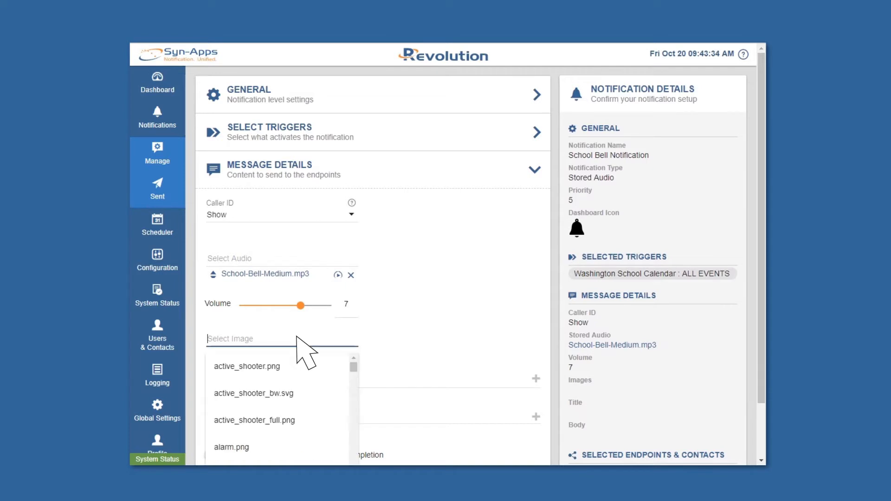
pyautogui.write('bell')
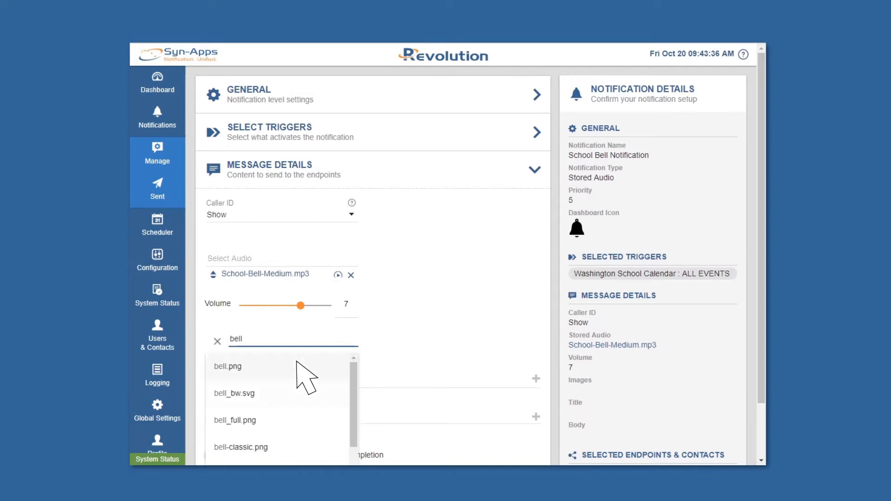
pyautogui.click(235, 421)
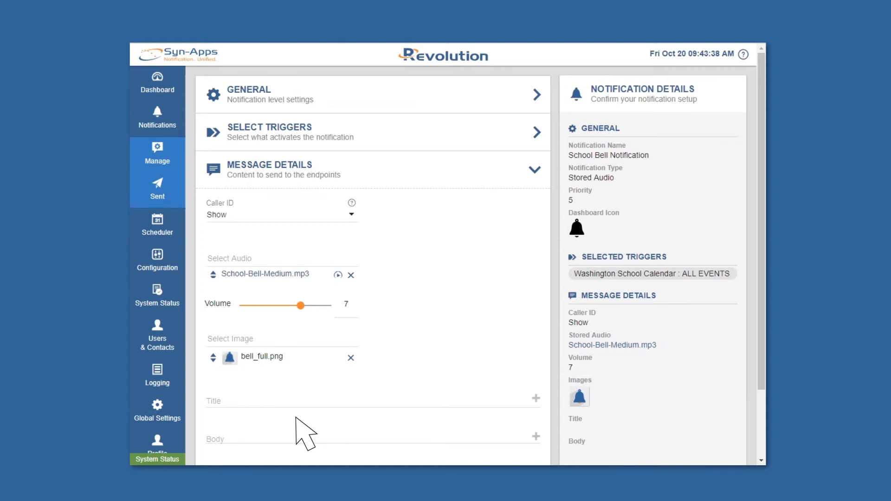
# - Fill the title and body with the activator text variable
pyautogui.scroll(-3)
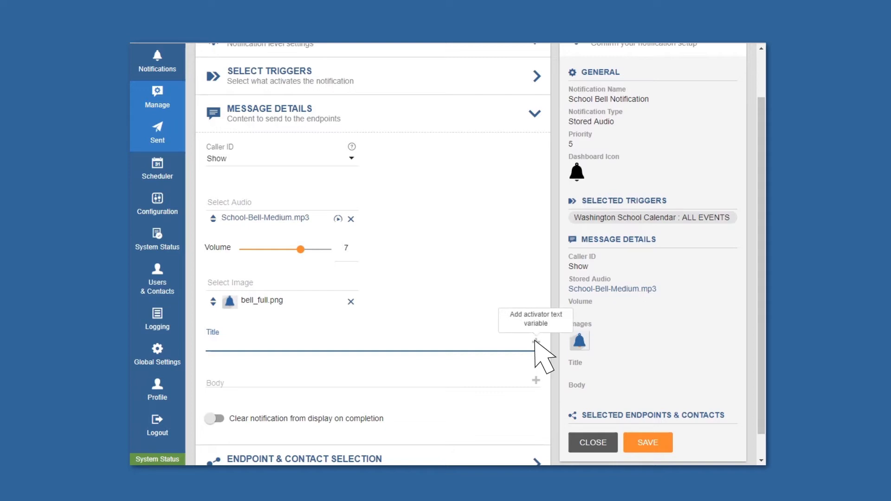
pyautogui.click(535, 349)
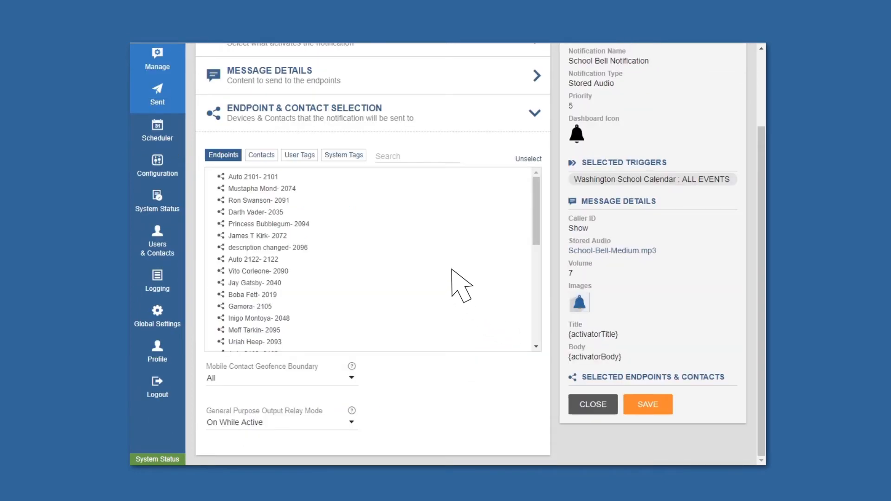
# - Filter the Endpoints list by 'barry' to show only Barry Allen- 2170
pyautogui.click(417, 156)
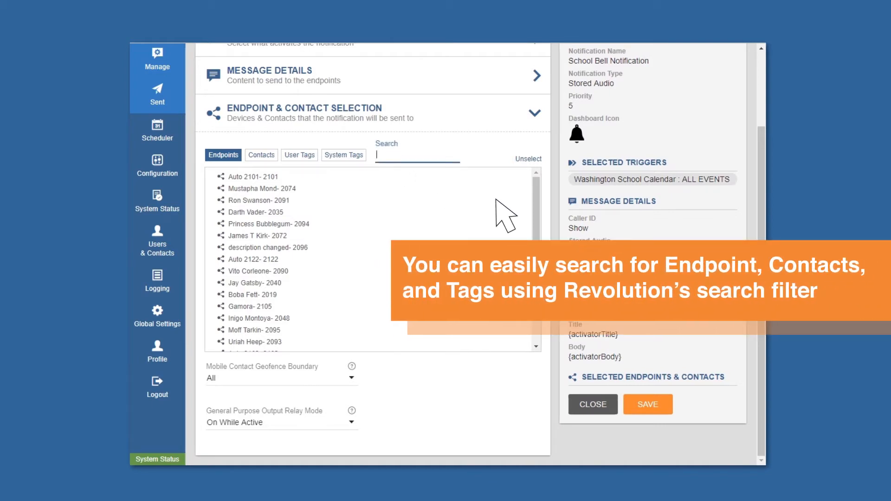
pyautogui.write('barry')
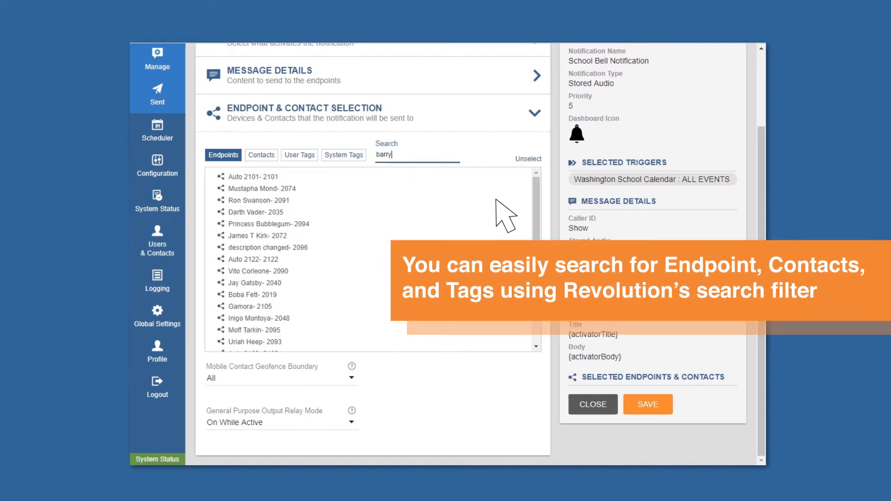
pyautogui.write('barry')
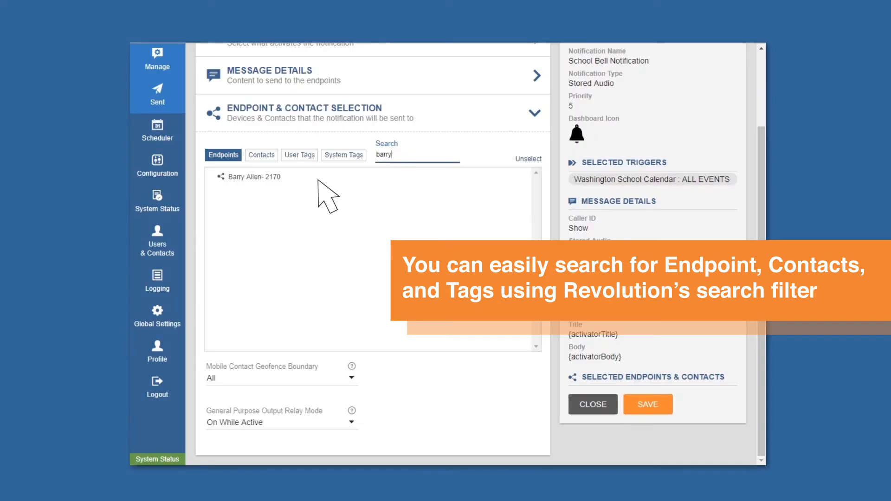